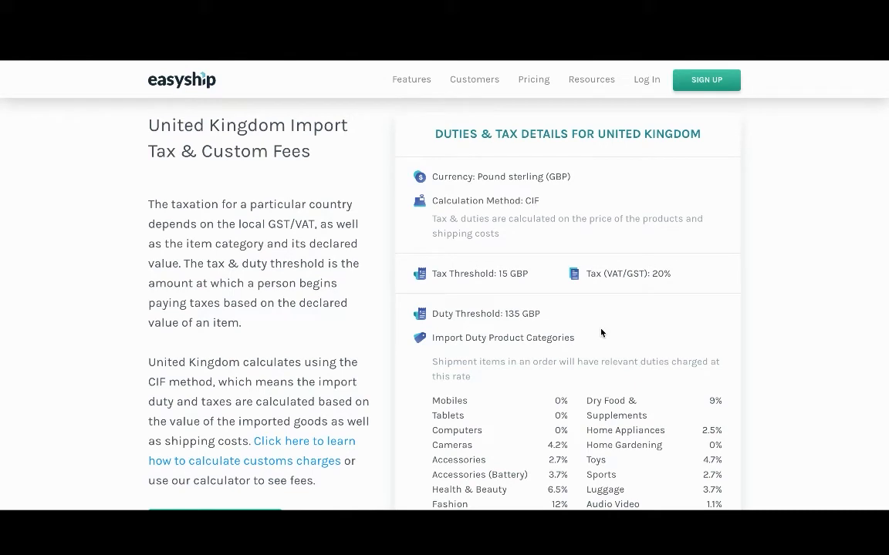
pyautogui.moveTo(474, 314)
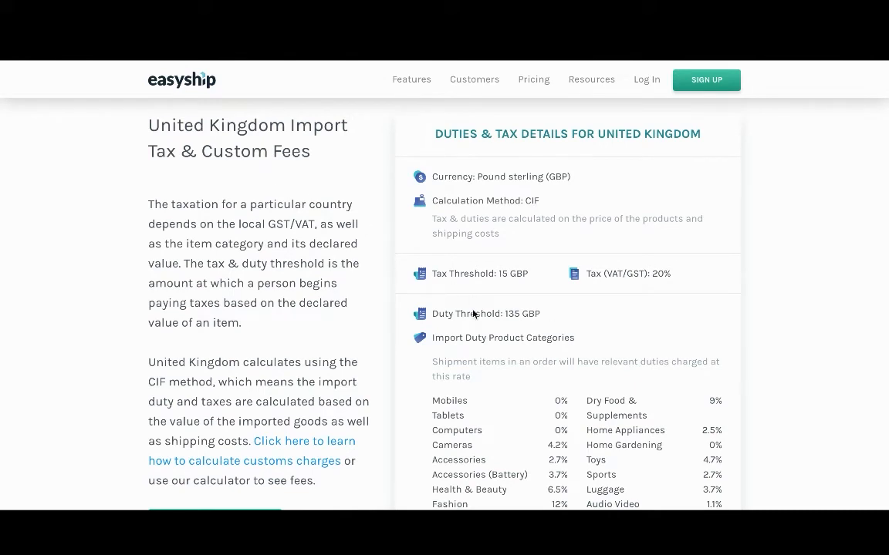
pyautogui.moveTo(508, 289)
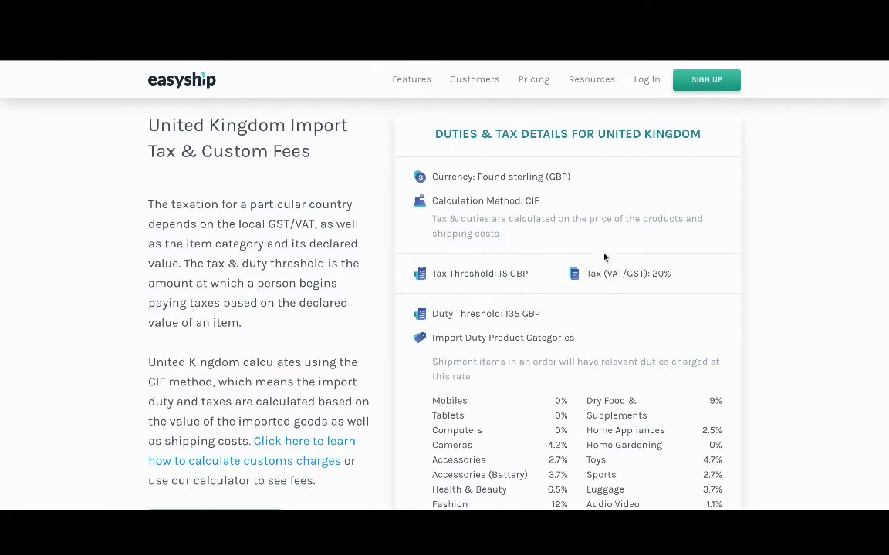
pyautogui.moveTo(654, 279)
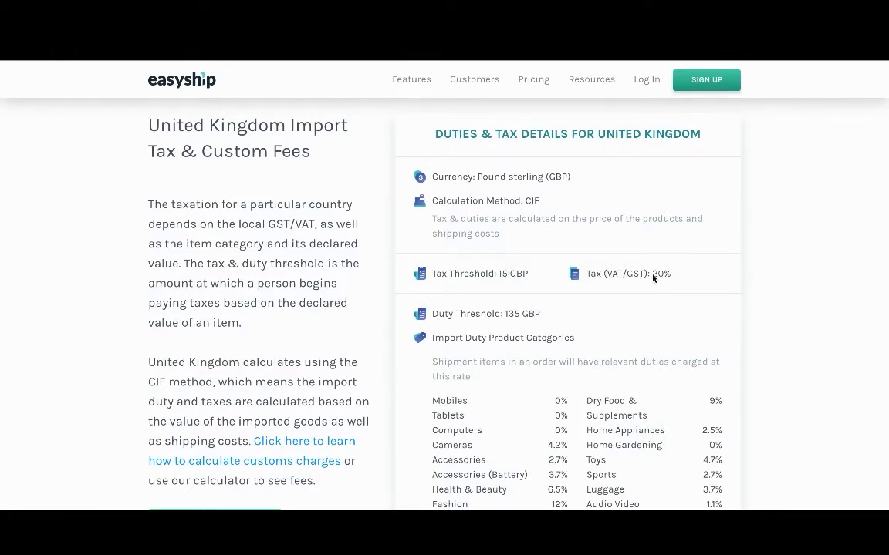
pyautogui.moveTo(480, 388)
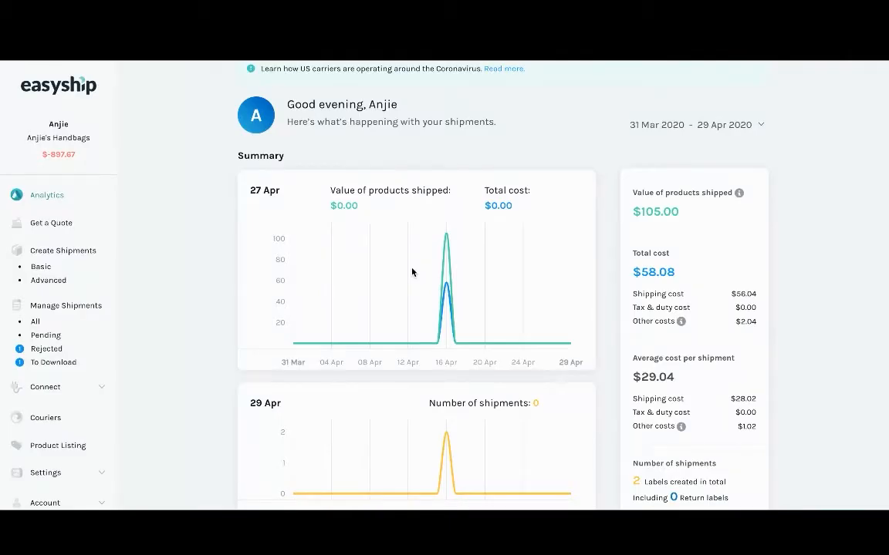
pyautogui.moveTo(62, 229)
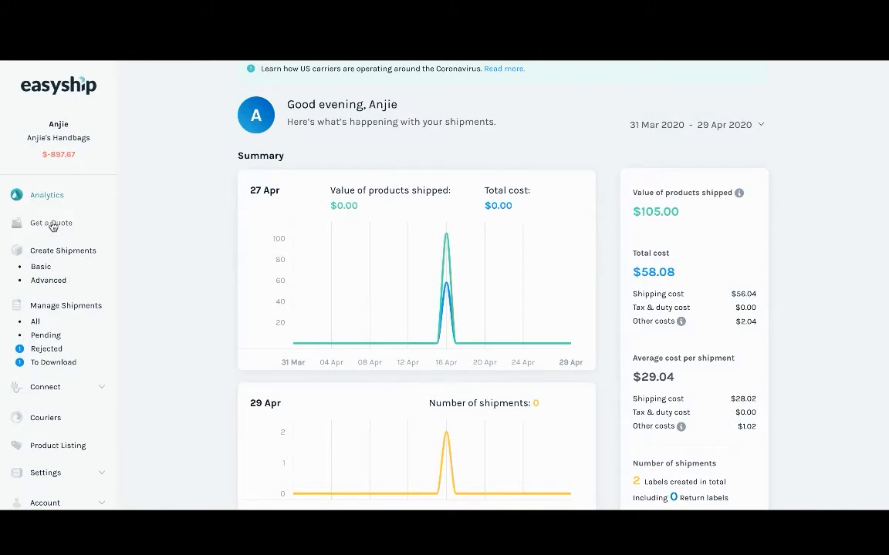
# Go to the Get a Quote form from the dashboard sidebar.
pyautogui.click(51, 223)
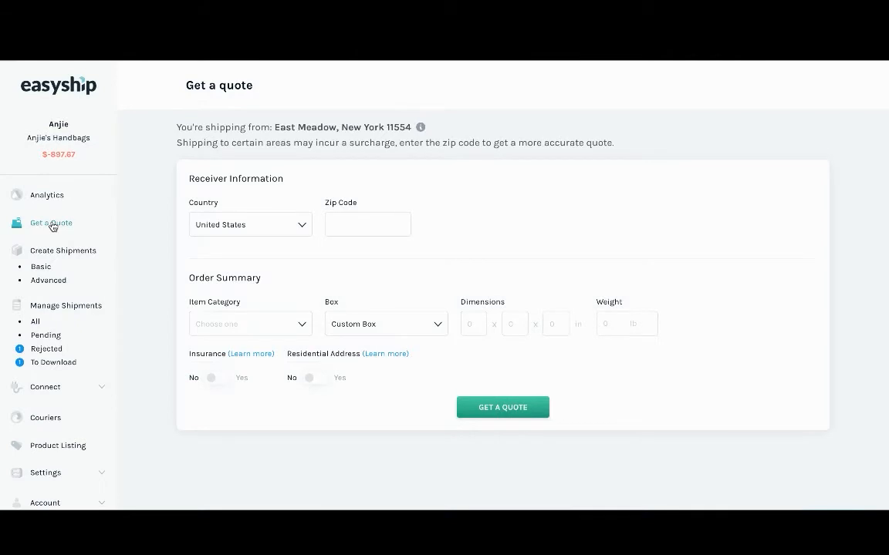
pyautogui.moveTo(336, 114)
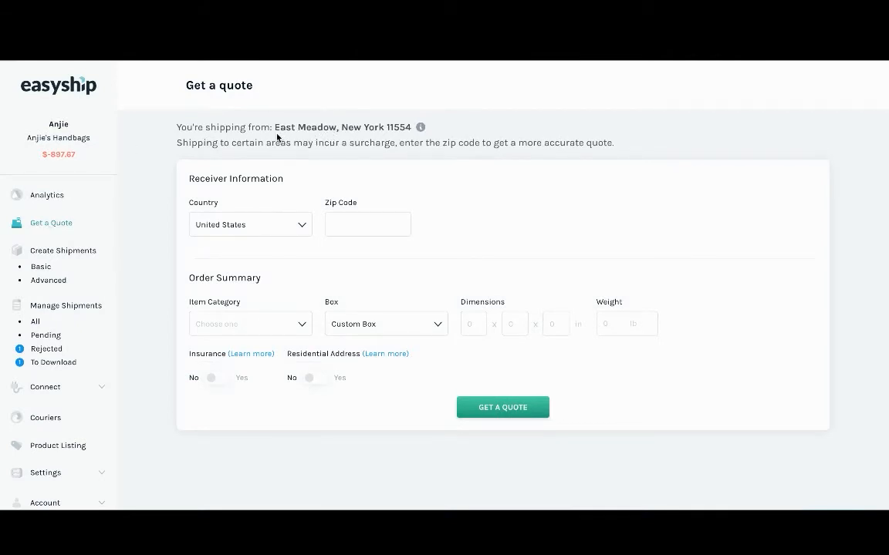
# Set the destination to United Kingdom and the item category to Accessory (no-battery).
pyautogui.click(249, 224)
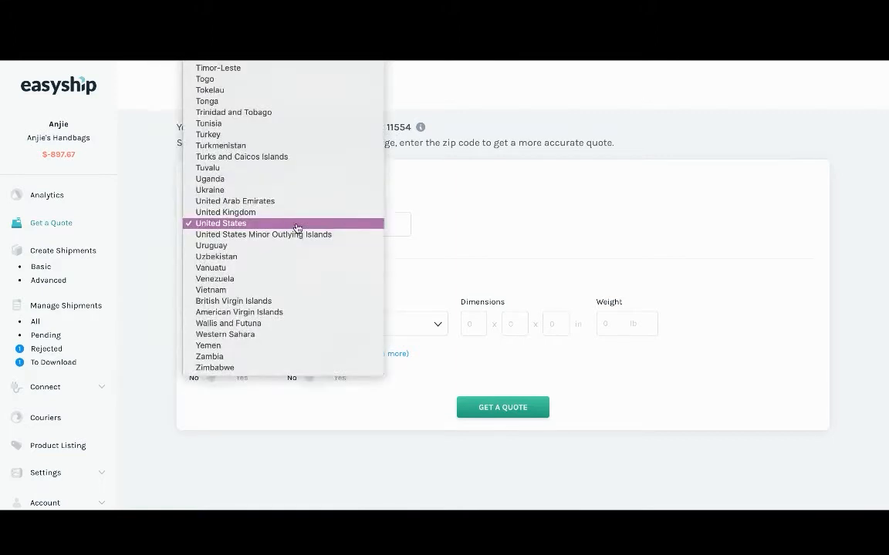
pyautogui.click(225, 212)
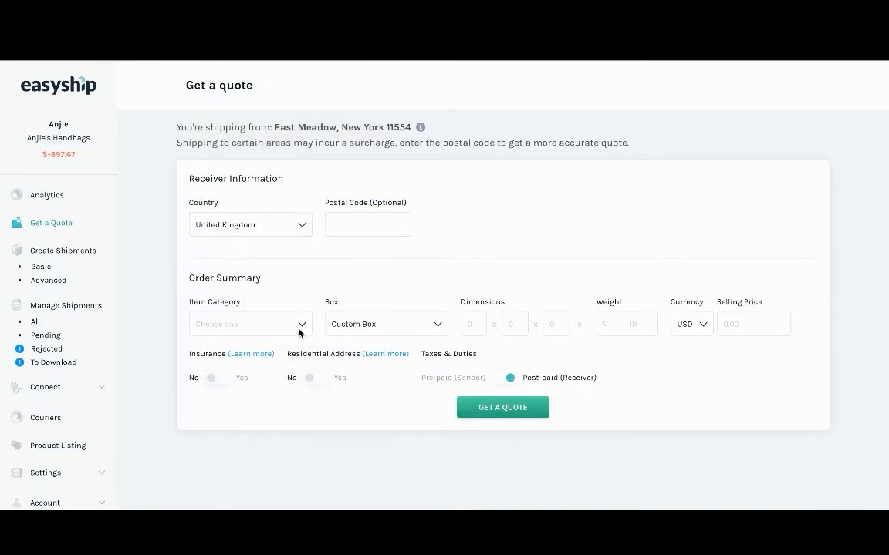
pyautogui.click(249, 324)
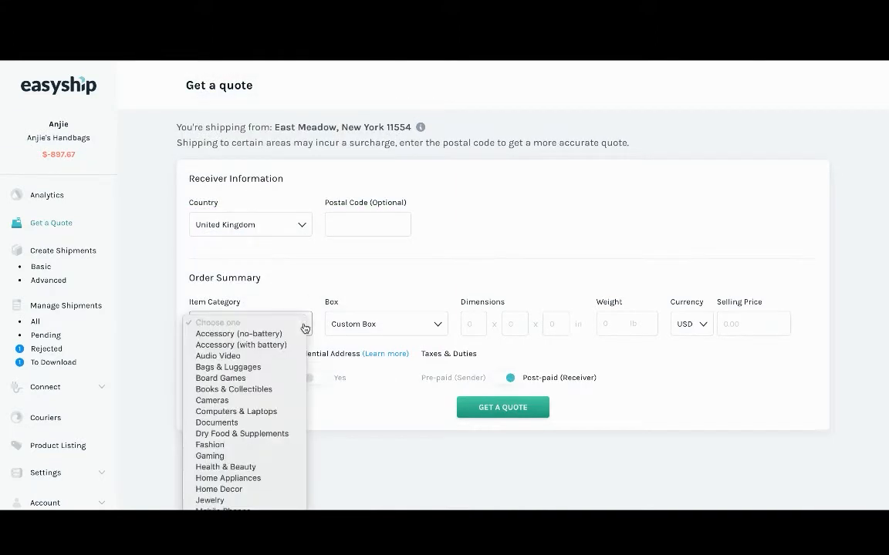
pyautogui.click(239, 333)
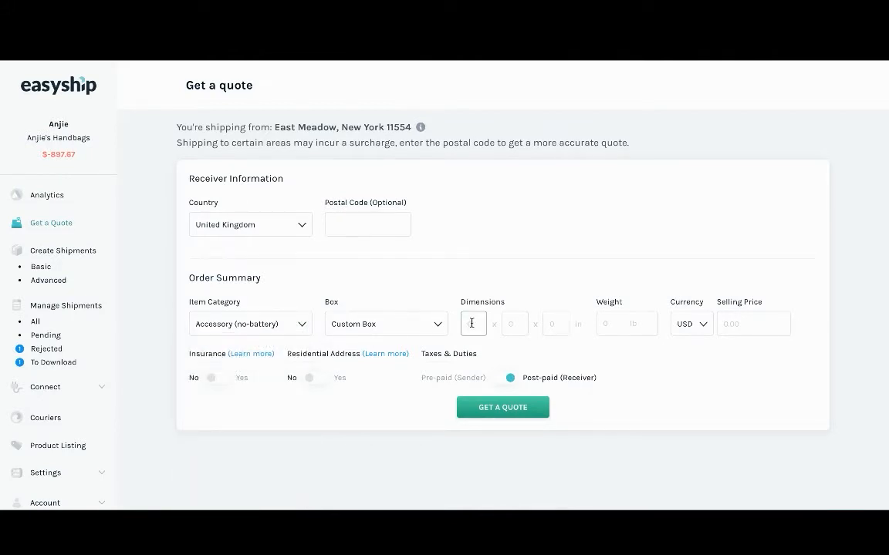
# Enter dimensions 20×20×10, weight 1 lb and selling price 50 USD, then request quotes.
pyautogui.write('20')
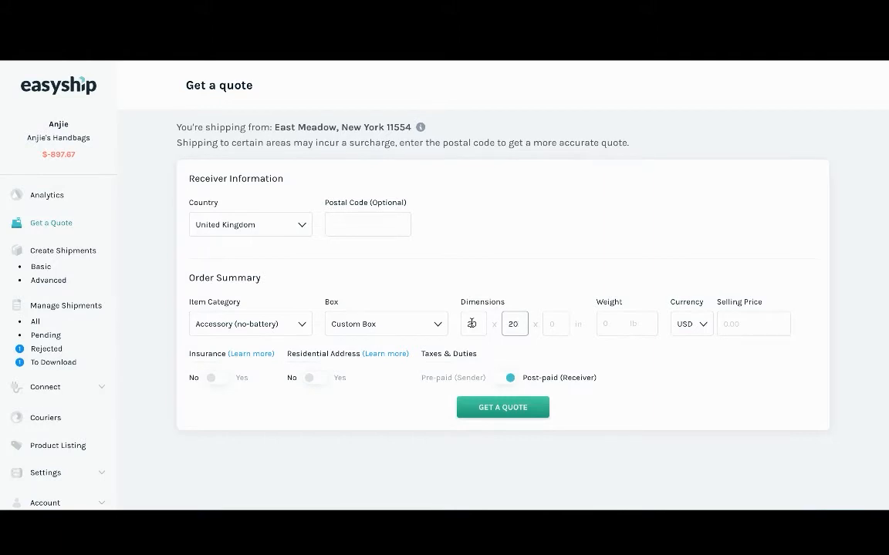
pyautogui.write('10')
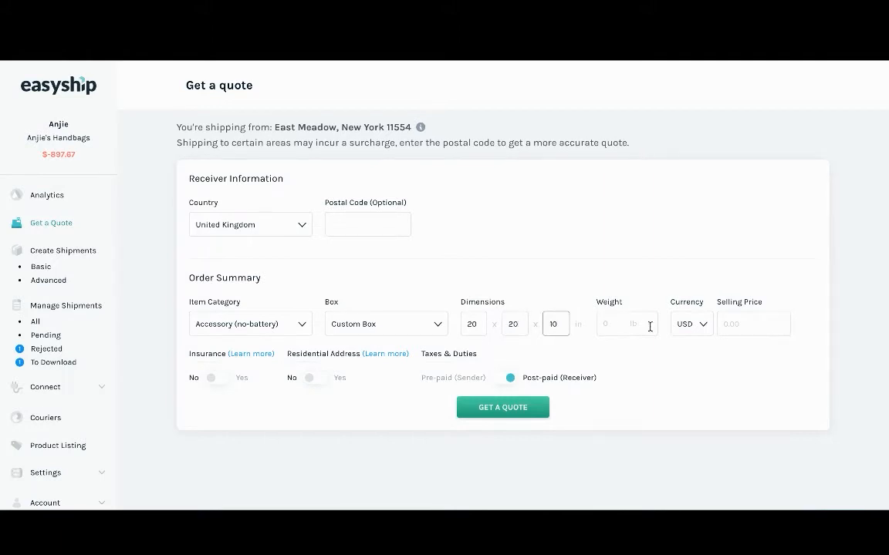
pyautogui.write('1')
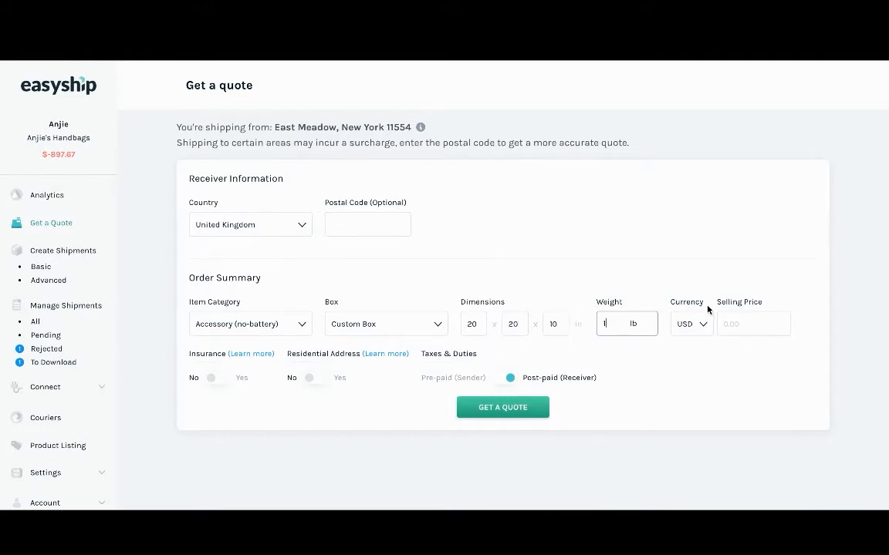
pyautogui.click(753, 324)
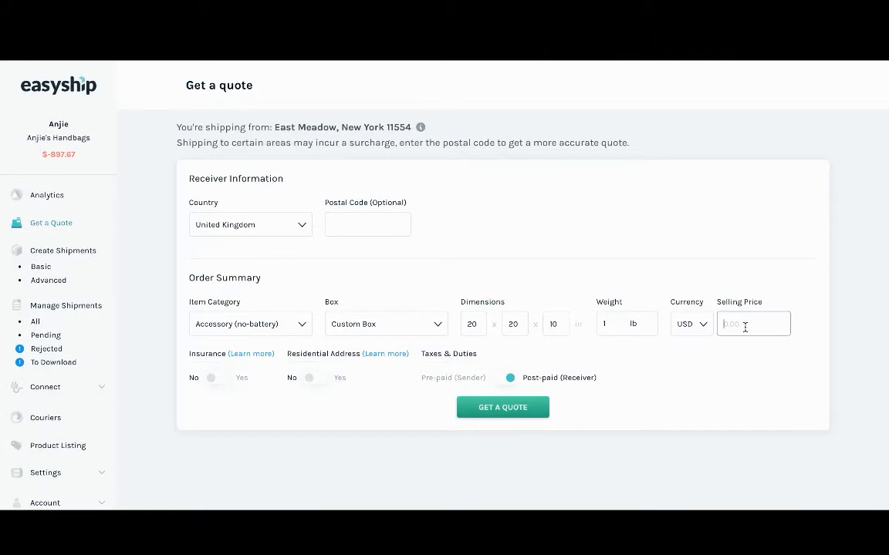
pyautogui.write('50')
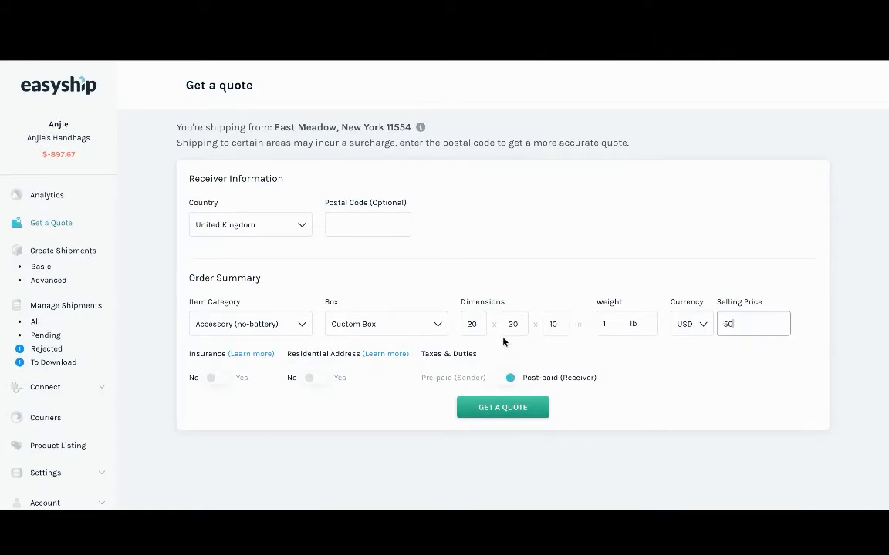
pyautogui.click(502, 407)
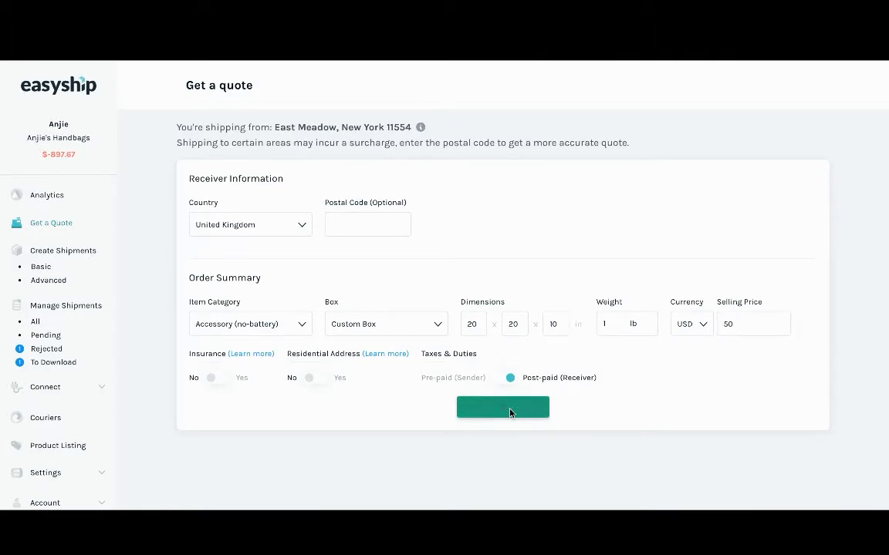
# Request the quotes and scroll to the courier results table from $53.34 to $128.86.
pyautogui.click(502, 408)
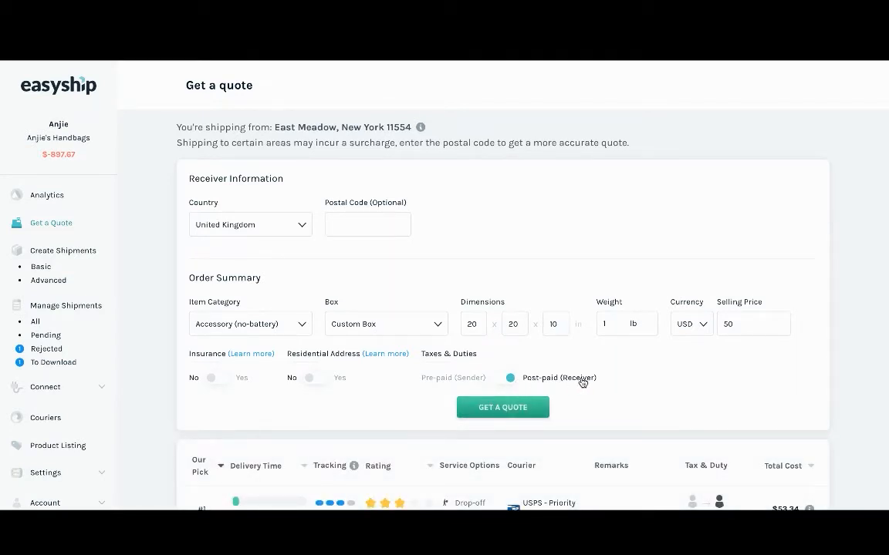
pyautogui.scroll(-3)
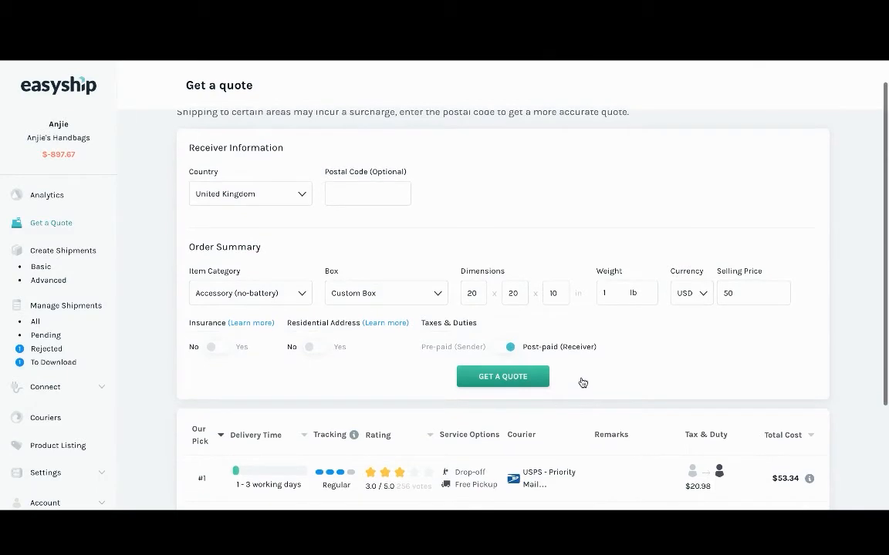
pyautogui.scroll(-3)
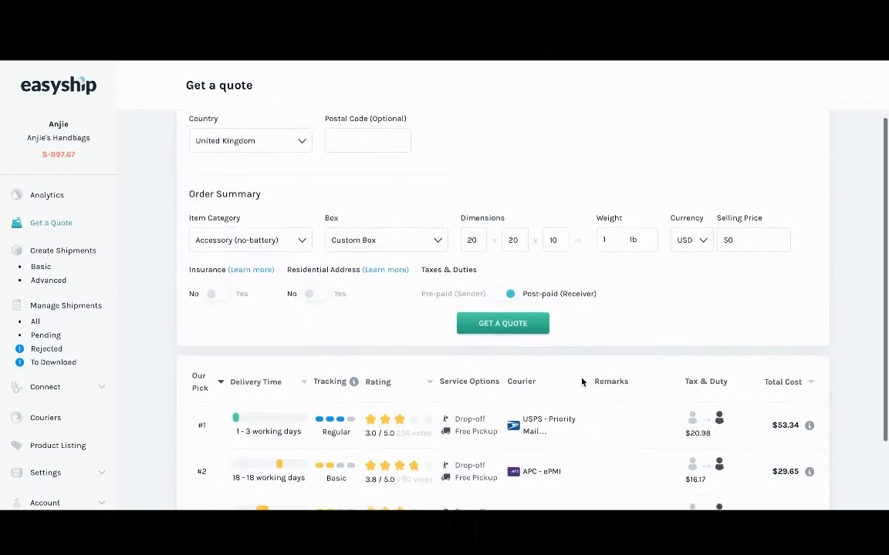
pyautogui.scroll(-3)
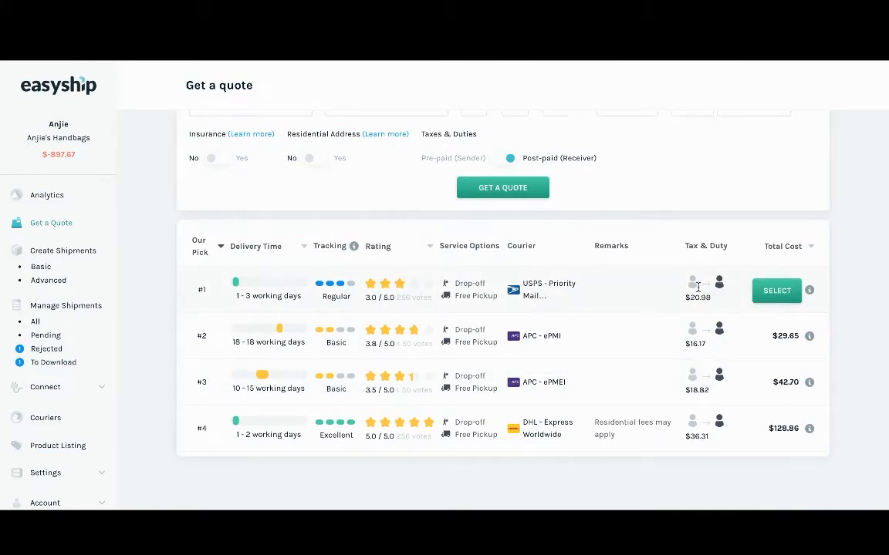
pyautogui.moveTo(718, 291)
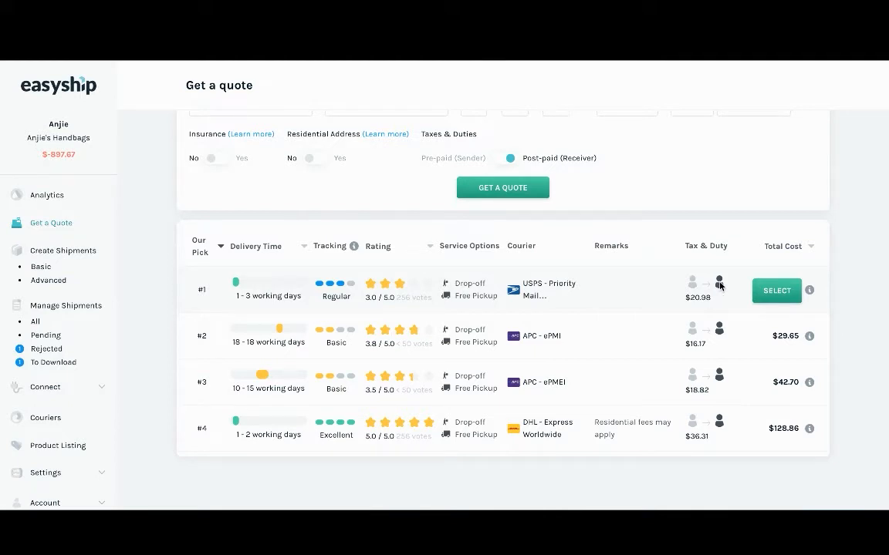
pyautogui.moveTo(706, 300)
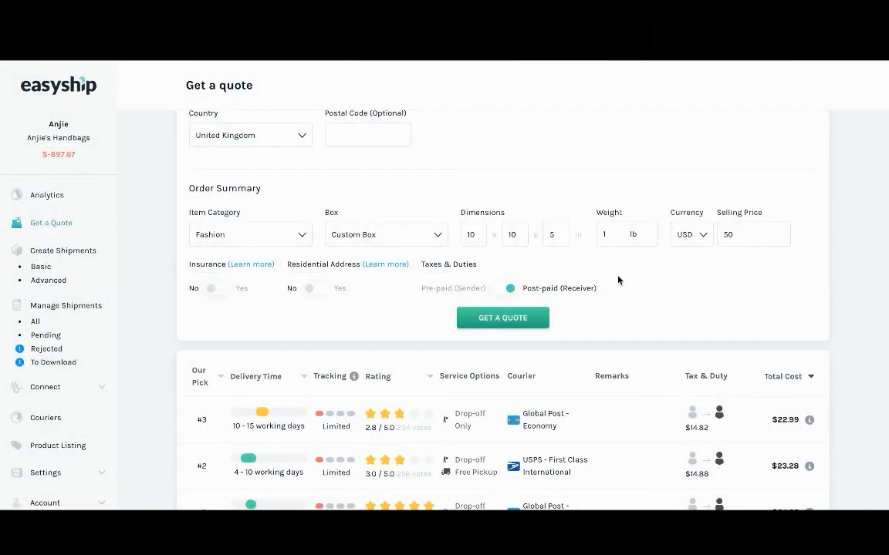
pyautogui.moveTo(505, 293)
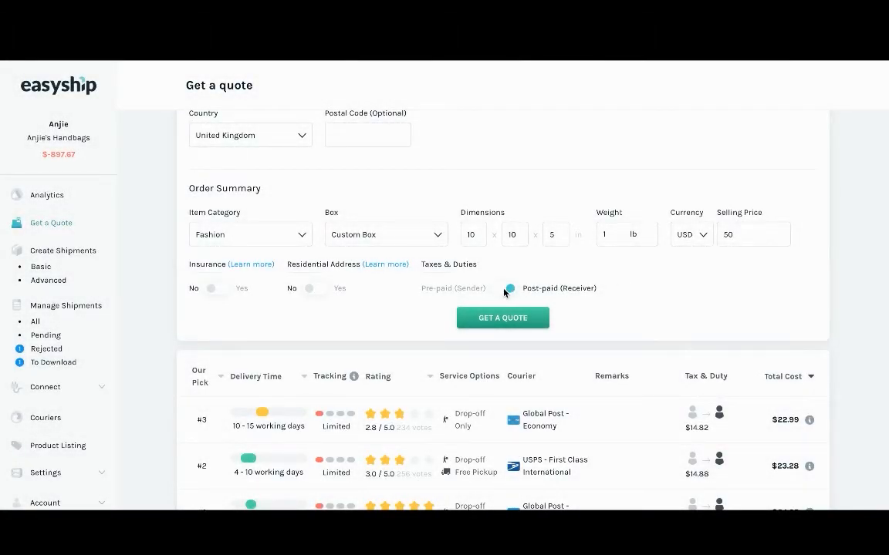
# Switch Taxes & Duties to Pre-paid (Sender).
pyautogui.click(504, 288)
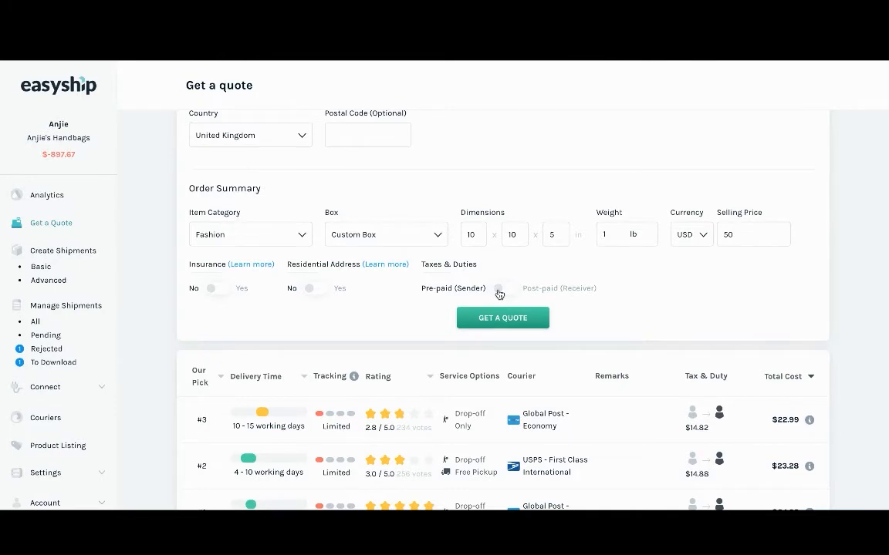
pyautogui.moveTo(594, 289)
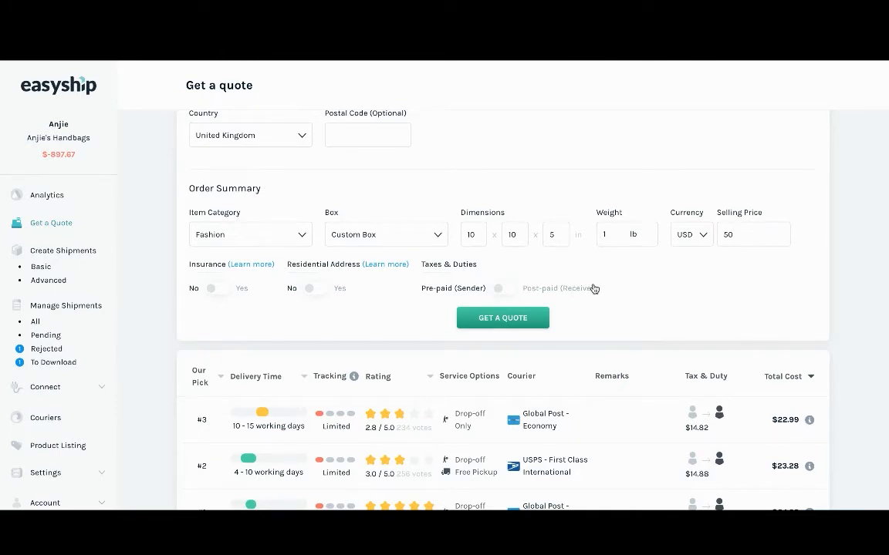
pyautogui.moveTo(621, 284)
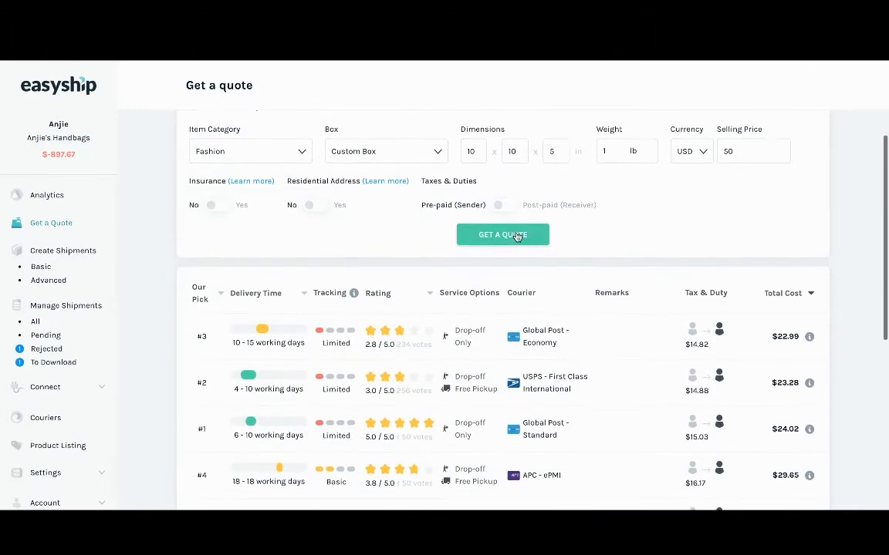
# Refresh the quote with sender-prepaid duties, listing Aramex Parcel at $58.72 and DHL options.
pyautogui.click(502, 234)
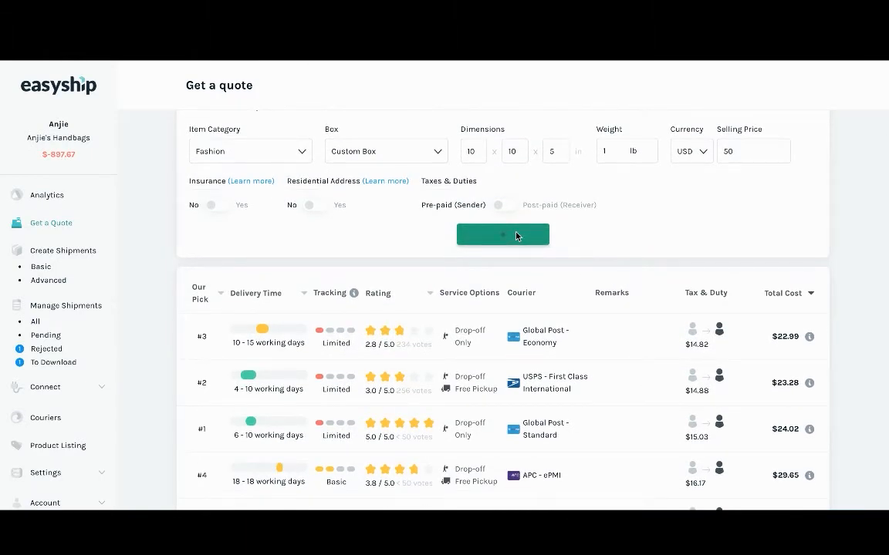
pyautogui.click(502, 234)
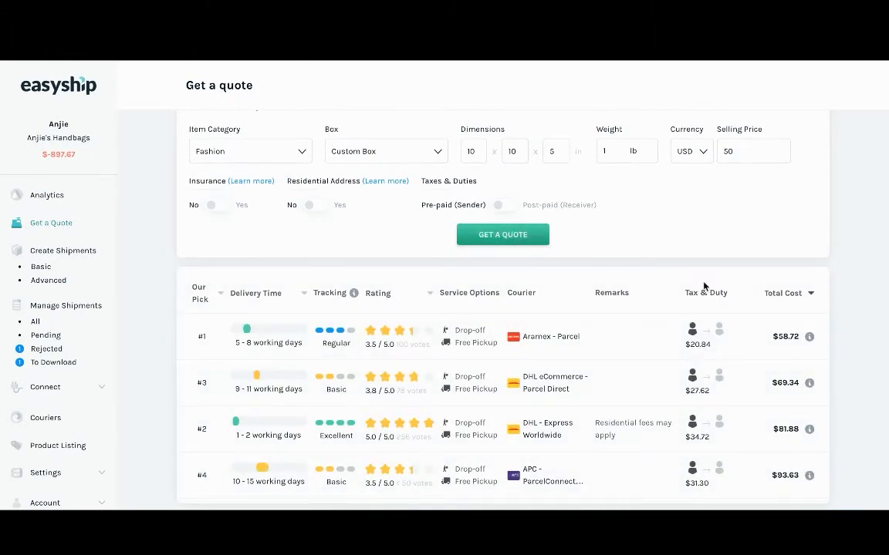
pyautogui.moveTo(776, 383)
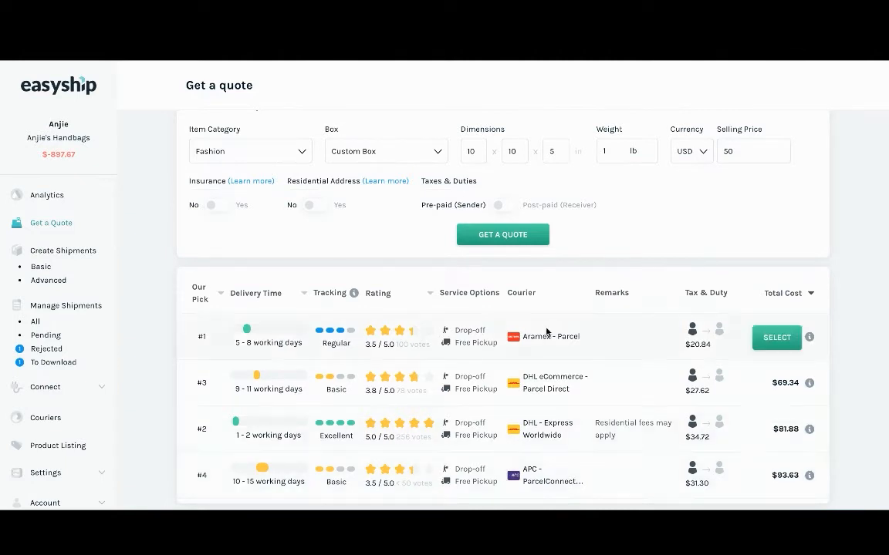
pyautogui.moveTo(550, 449)
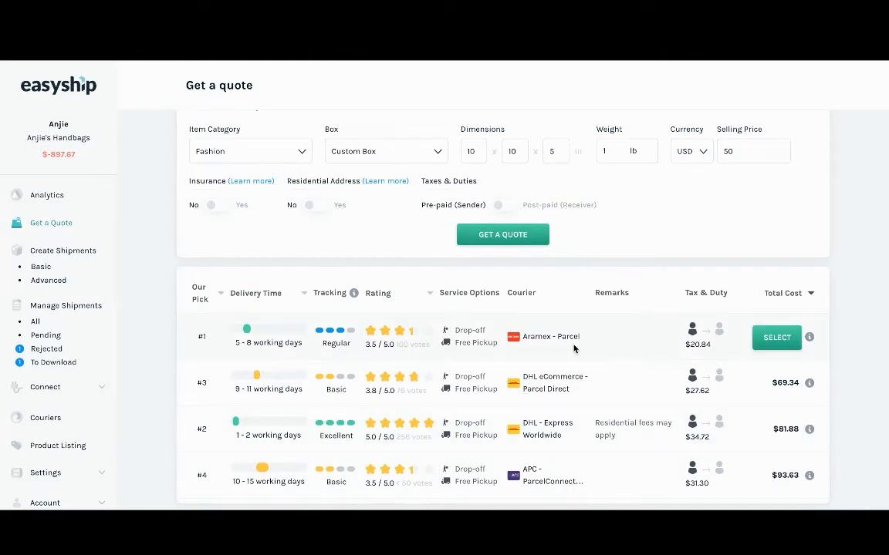
pyautogui.moveTo(777, 337)
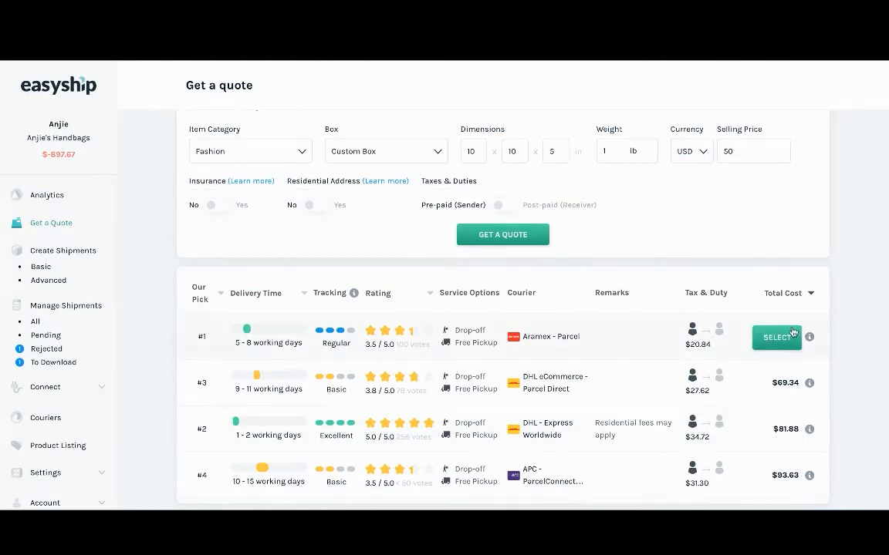
pyautogui.moveTo(810, 337)
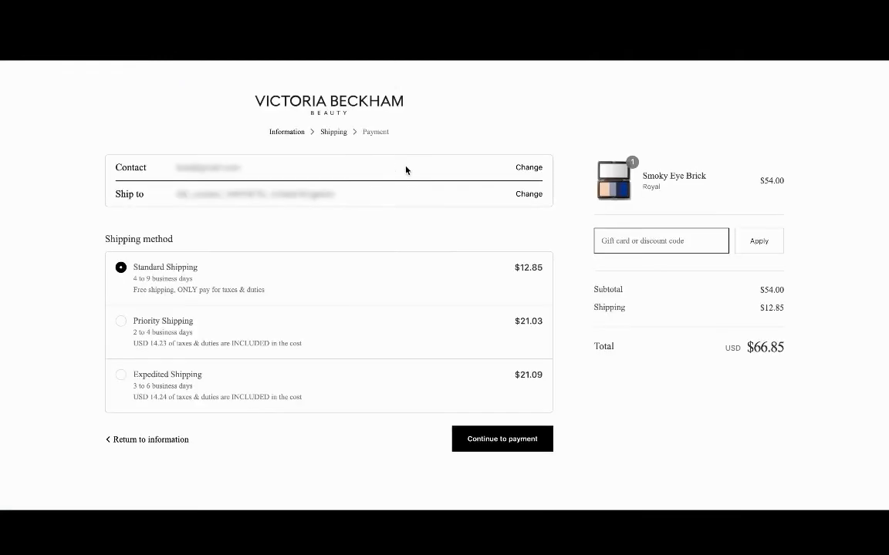
pyautogui.moveTo(492, 285)
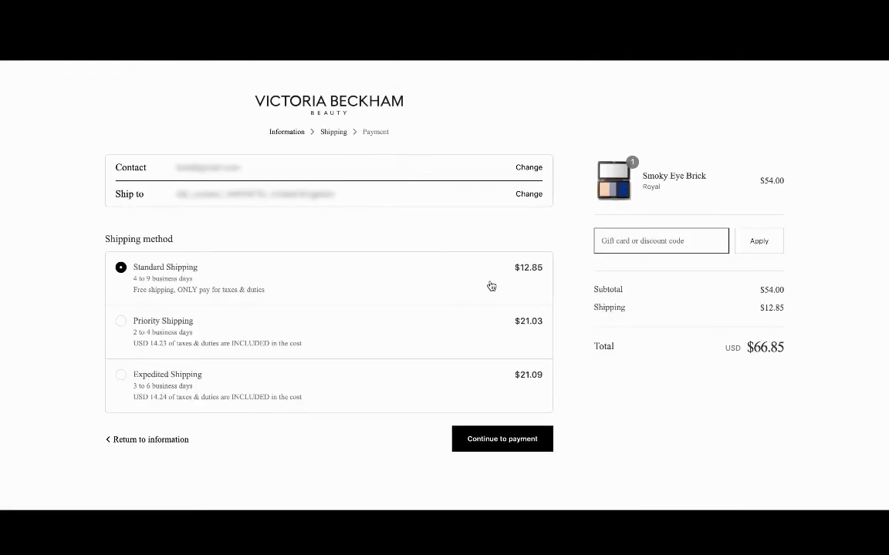
pyautogui.moveTo(402, 334)
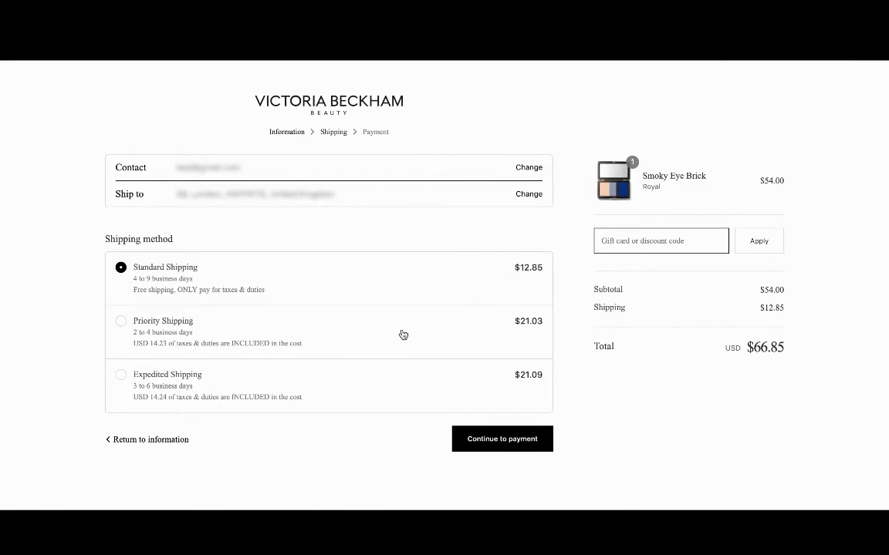
pyautogui.moveTo(383, 321)
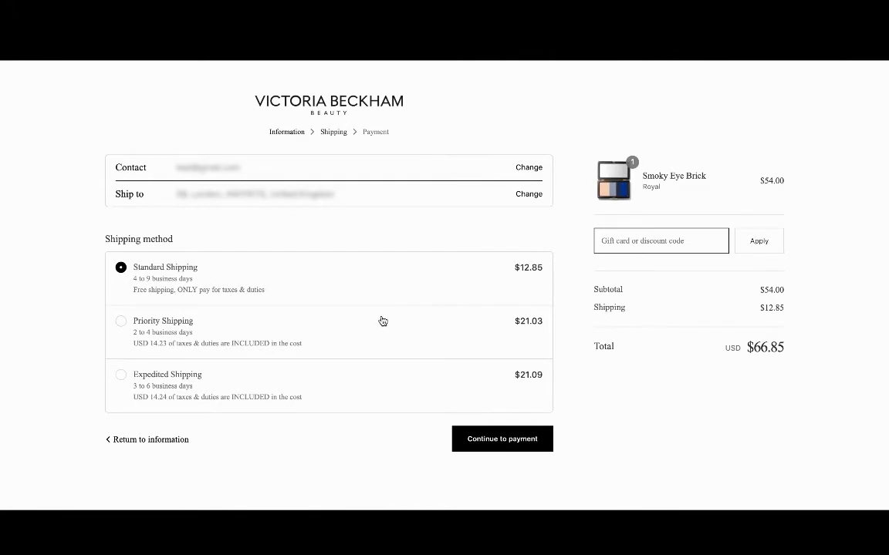
pyautogui.moveTo(181, 335)
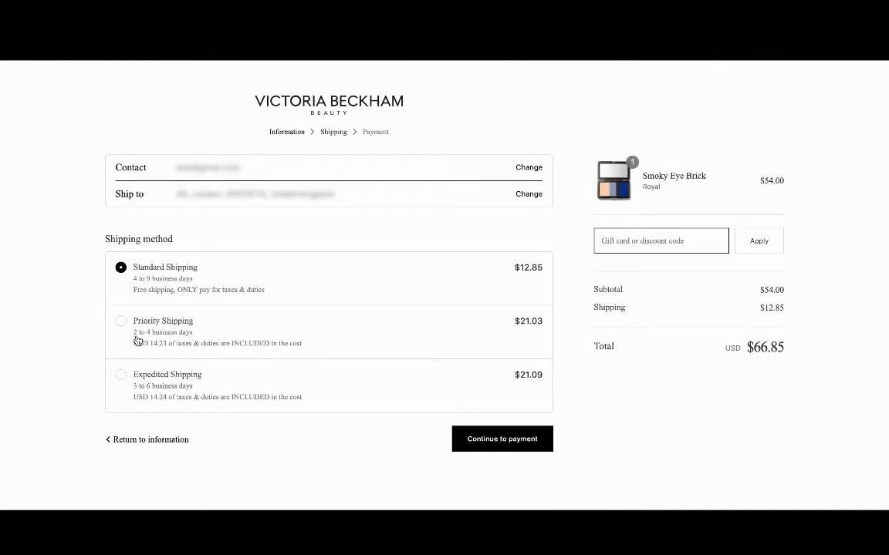
pyautogui.moveTo(163, 355)
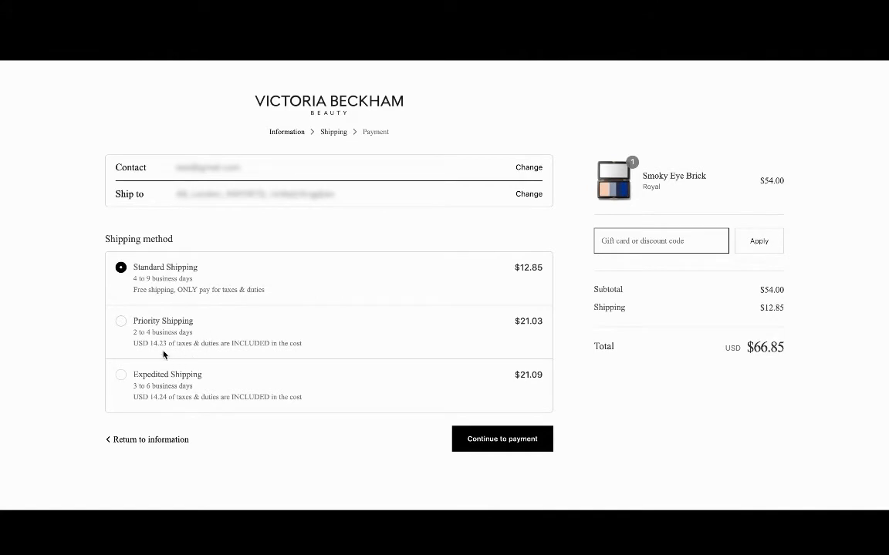
pyautogui.moveTo(159, 352)
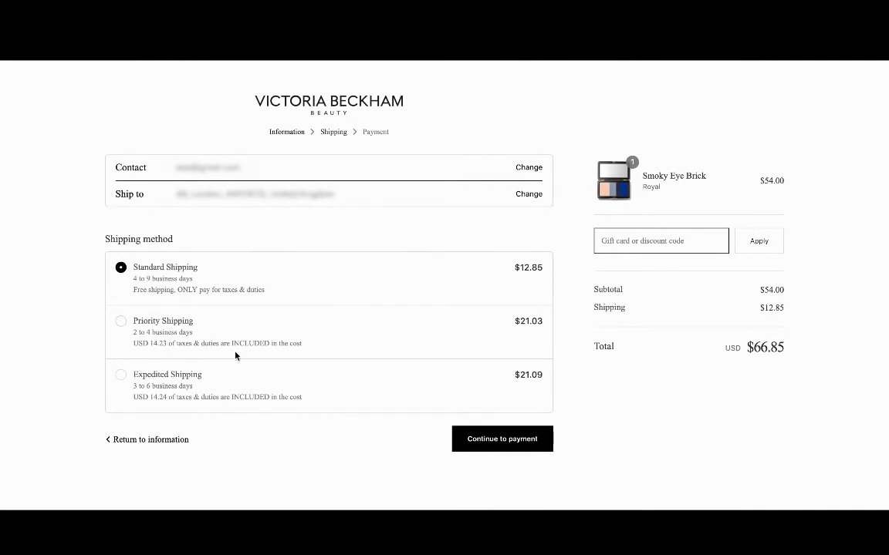
pyautogui.moveTo(316, 349)
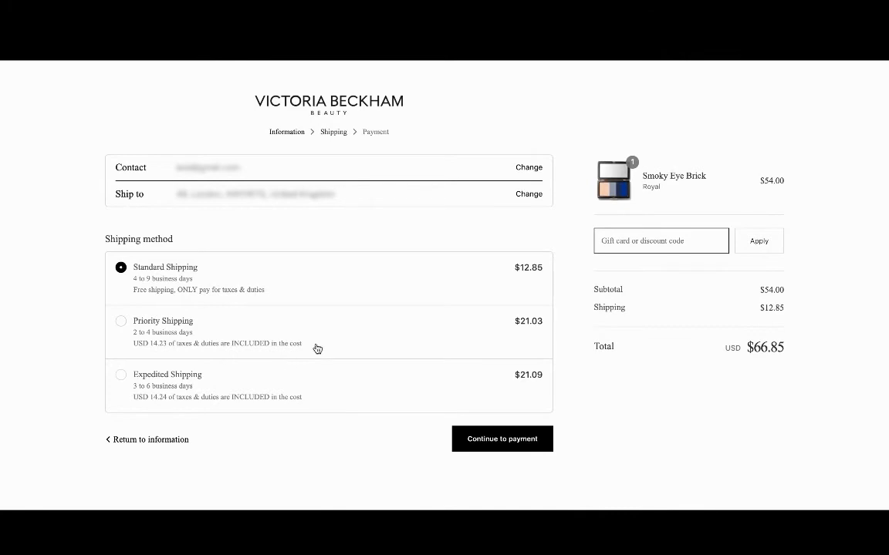
pyautogui.moveTo(543, 330)
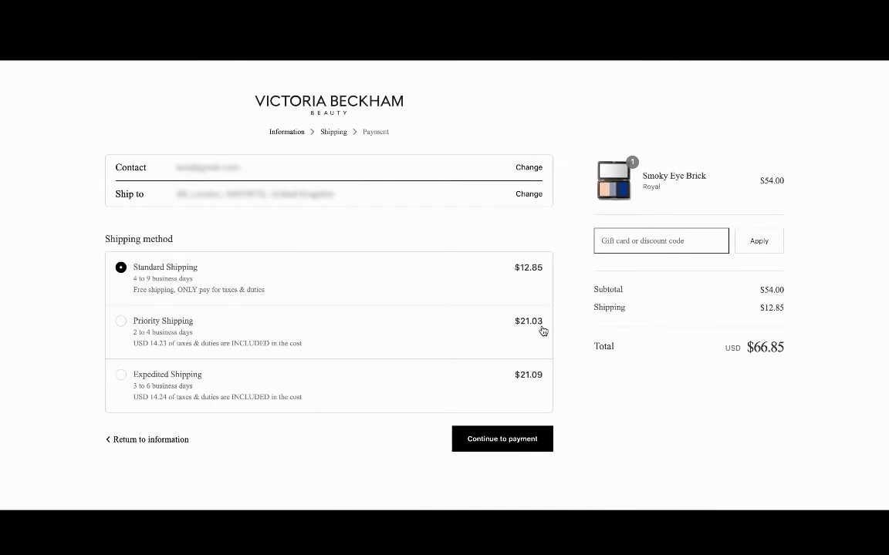
pyautogui.moveTo(534, 331)
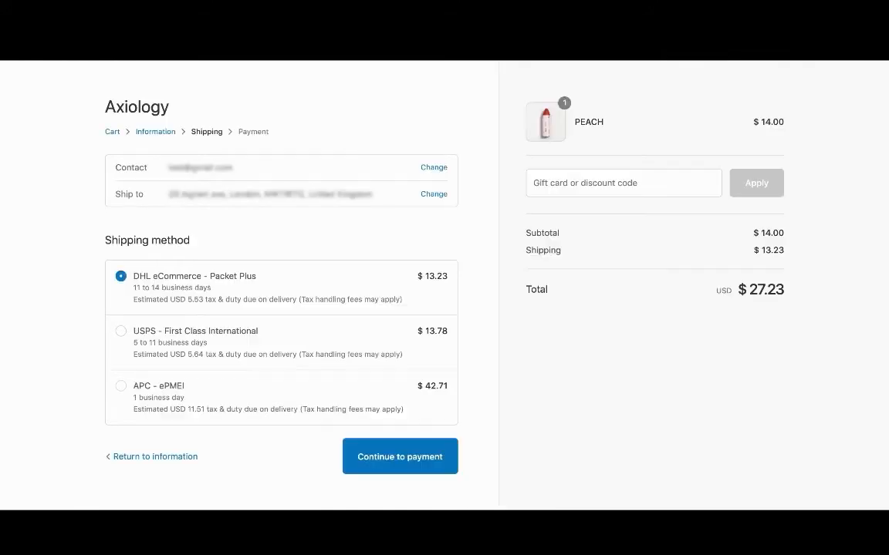
pyautogui.moveTo(355, 123)
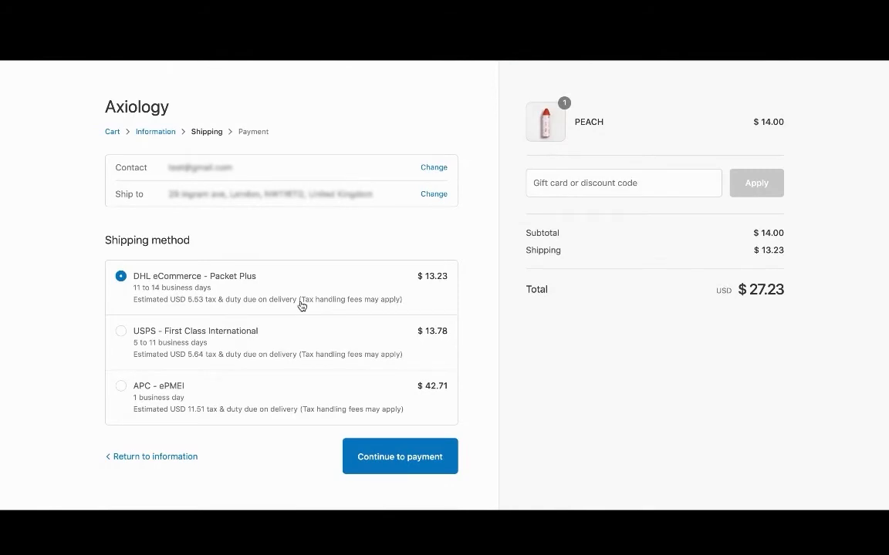
pyautogui.moveTo(282, 311)
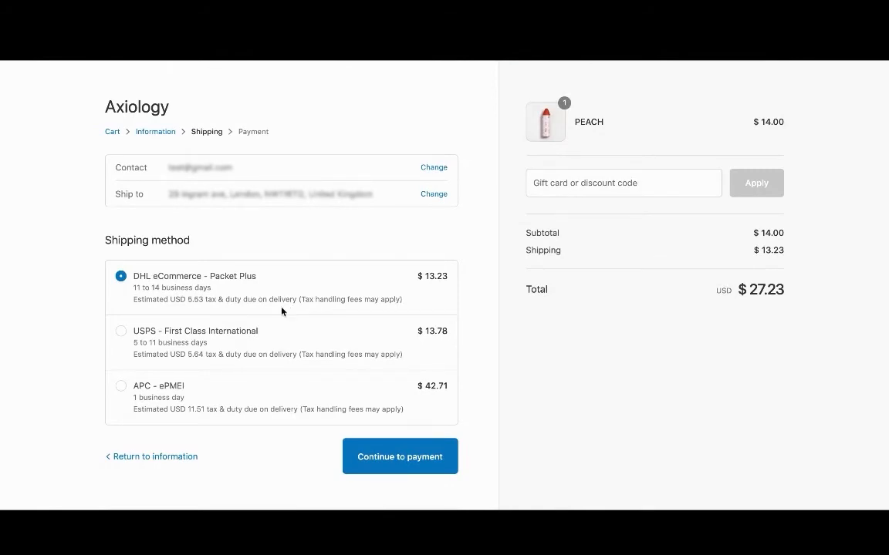
pyautogui.moveTo(140, 308)
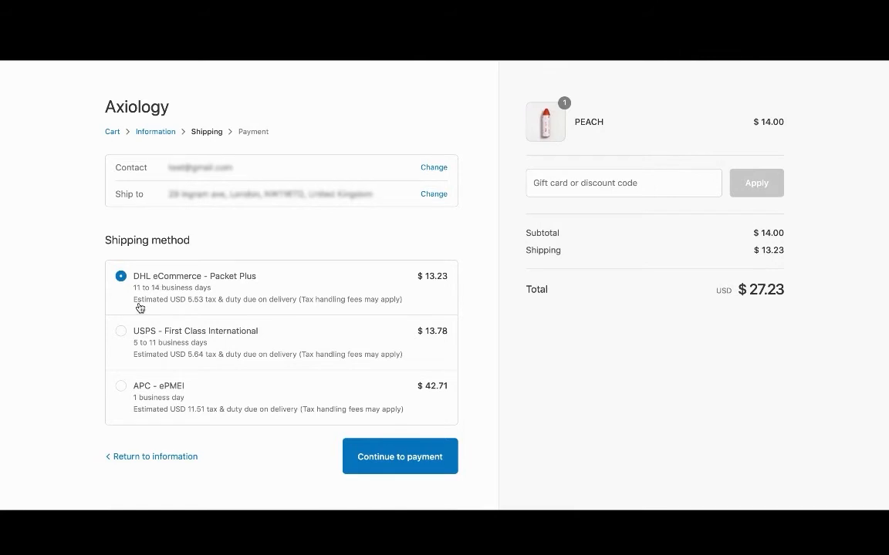
pyautogui.moveTo(195, 307)
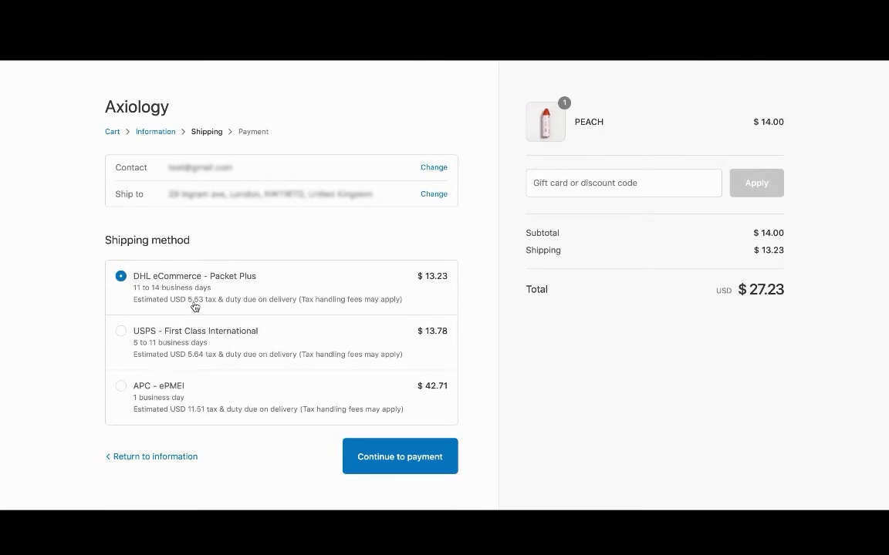
pyautogui.moveTo(218, 310)
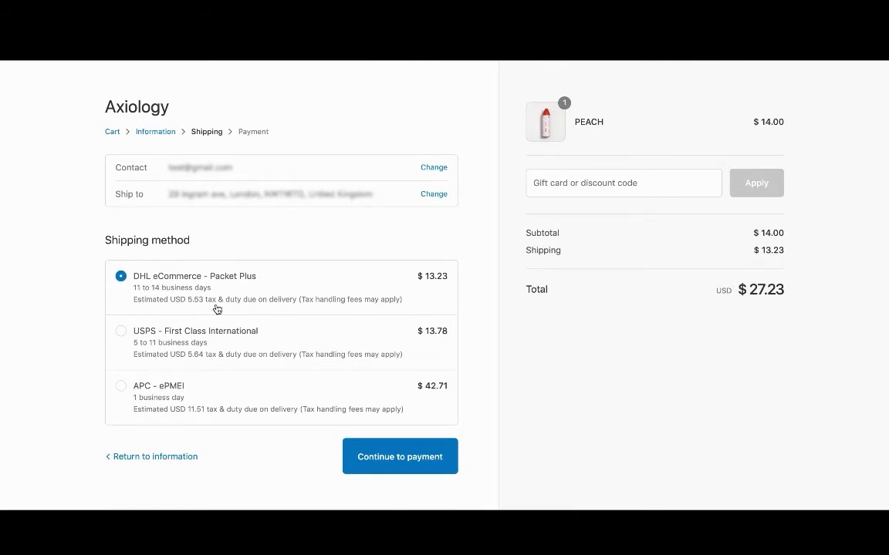
pyautogui.moveTo(312, 306)
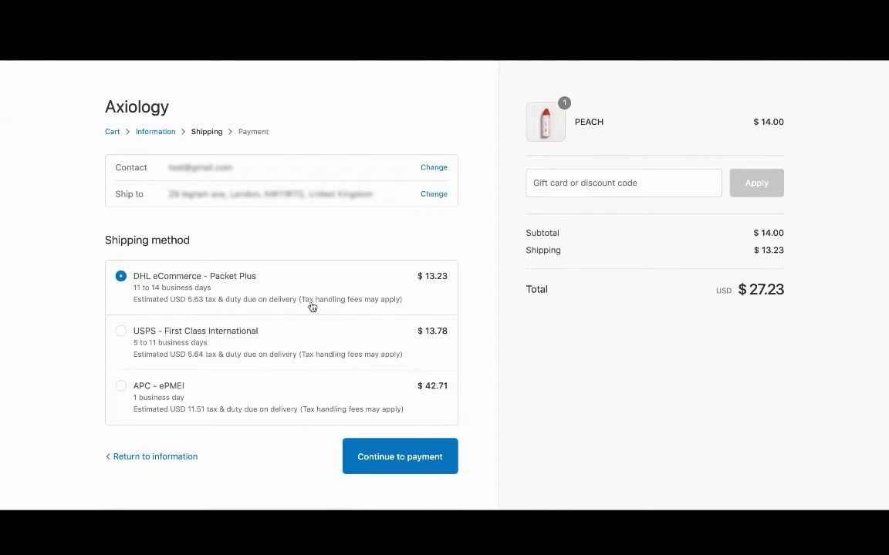
pyautogui.moveTo(378, 307)
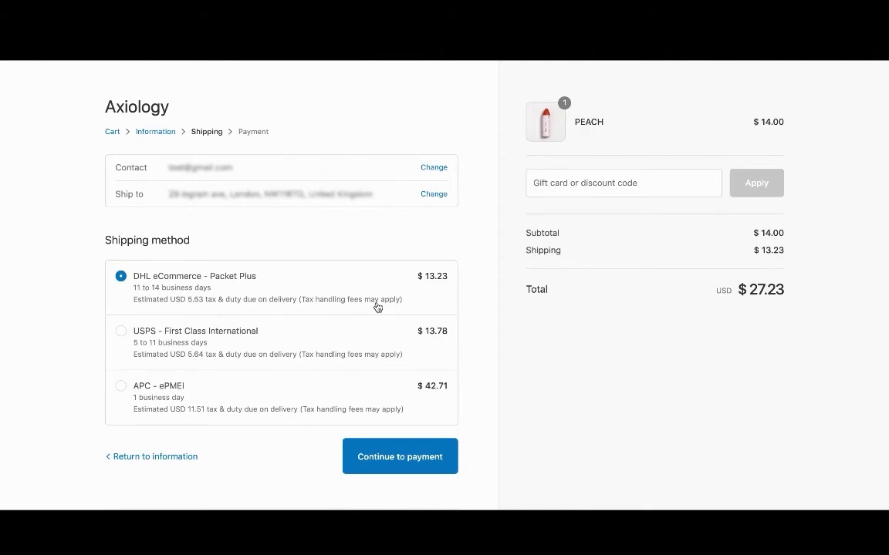
# Keep DHL eCommerce Packet Plus selected for the PEACH order, total $27.23 with tax due on delivery.
pyautogui.click(400, 456)
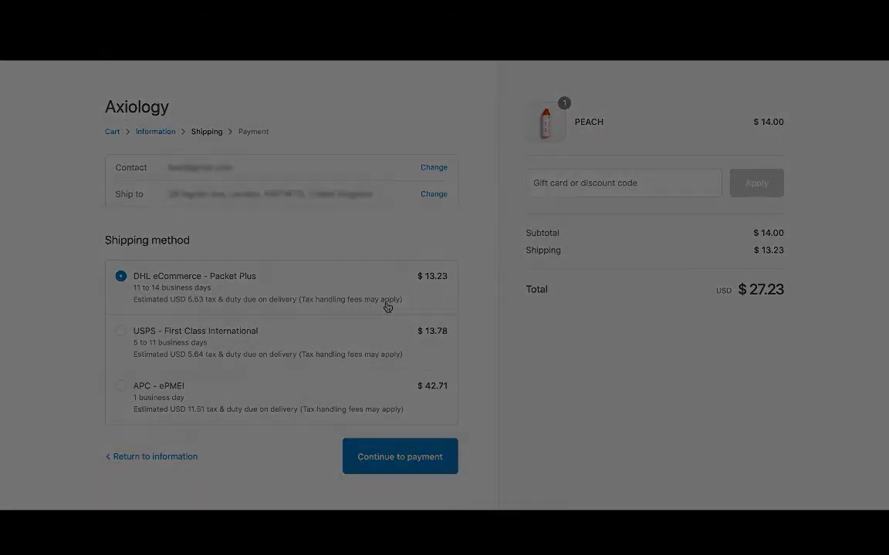